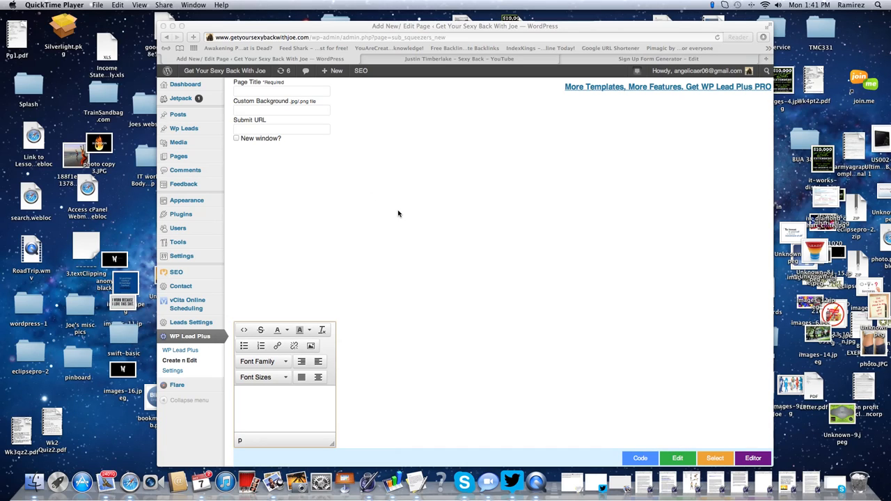
{"action": "mouse_move", "coordinate": [363, 219]}
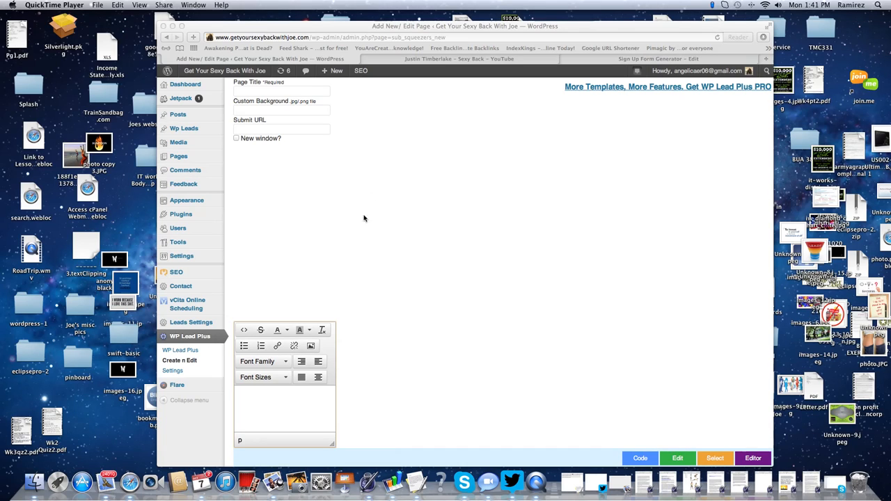
{"action": "mouse_move", "coordinate": [222, 131]}
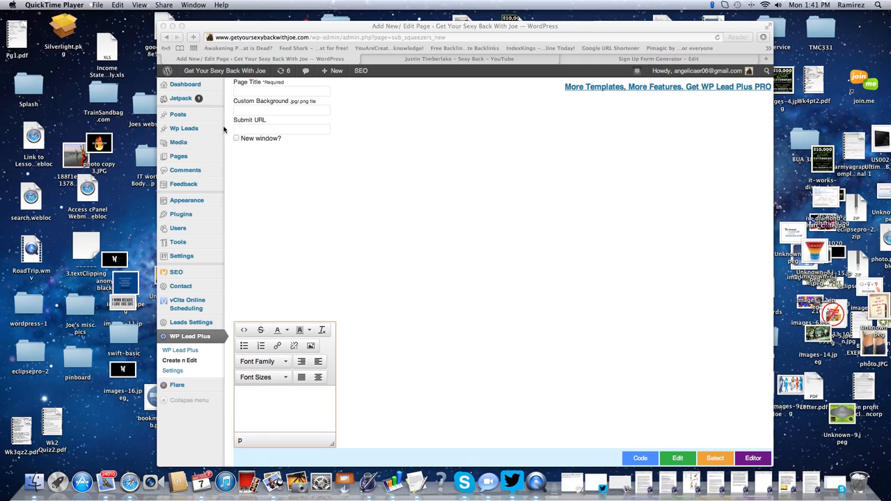
{"action": "mouse_move", "coordinate": [337, 226]}
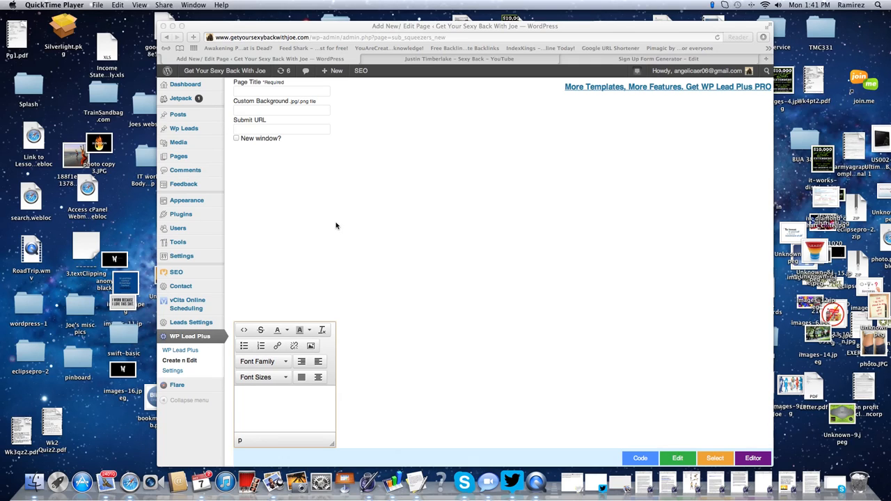
{"action": "mouse_move", "coordinate": [203, 197]}
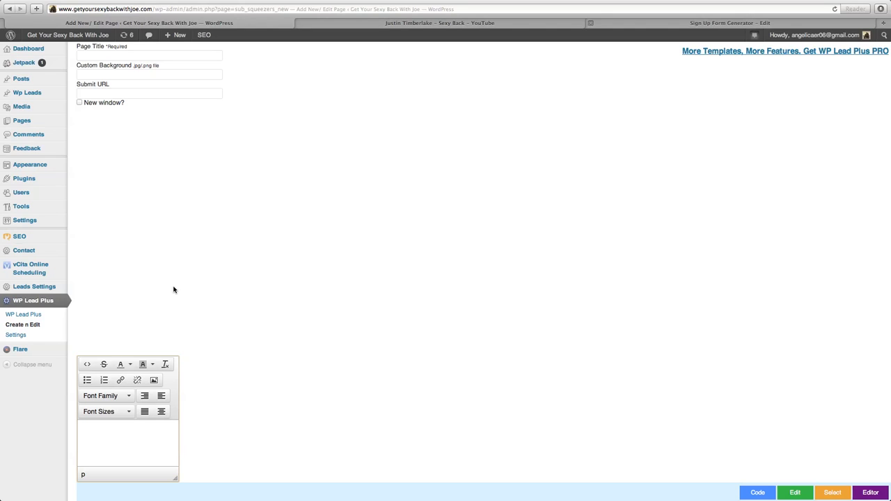
{"action": "mouse_move", "coordinate": [56, 308]}
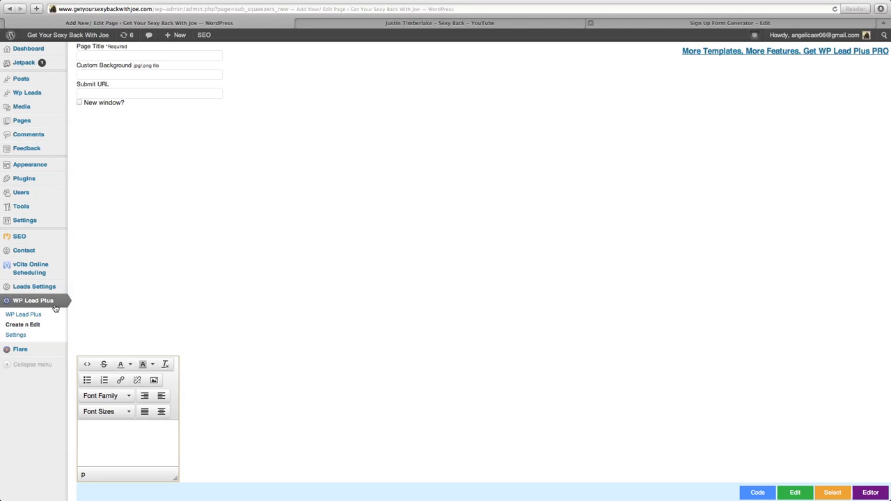
{"action": "mouse_move", "coordinate": [33, 287]}
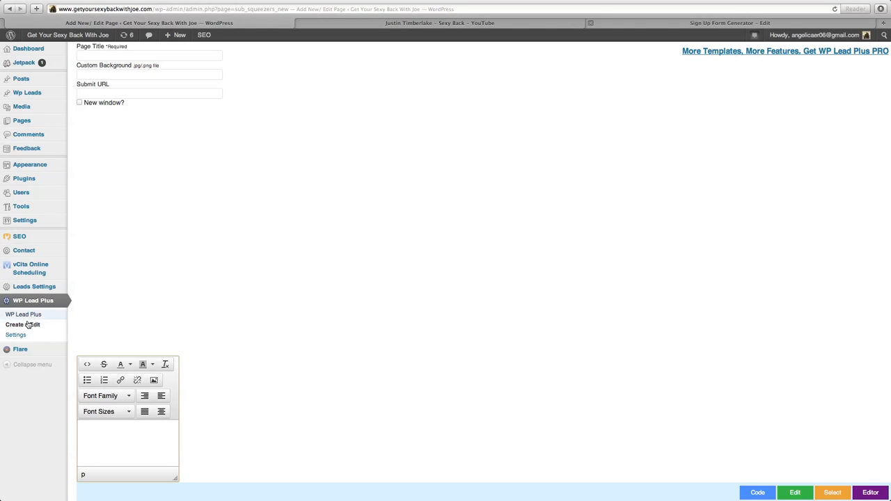
Enter the squeeze page title 'Get Your Sexy On' in the page editor
{"action": "left_click", "coordinate": [22, 325]}
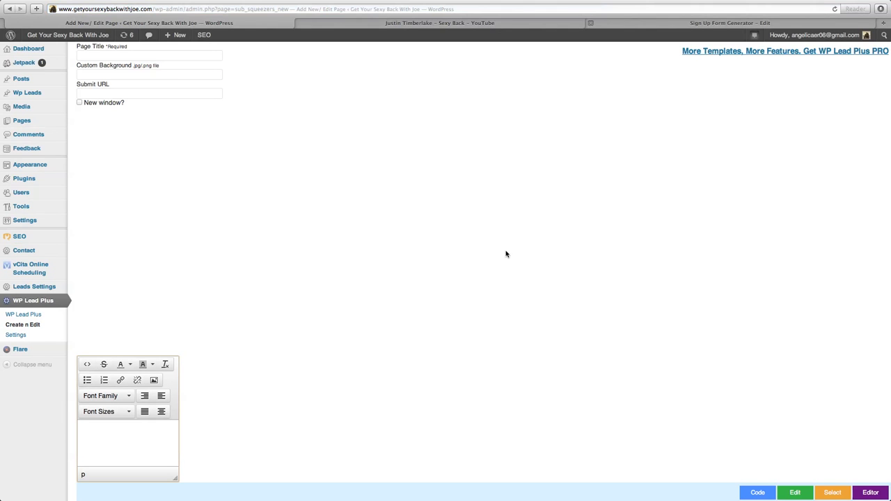
{"action": "mouse_move", "coordinate": [95, 56]}
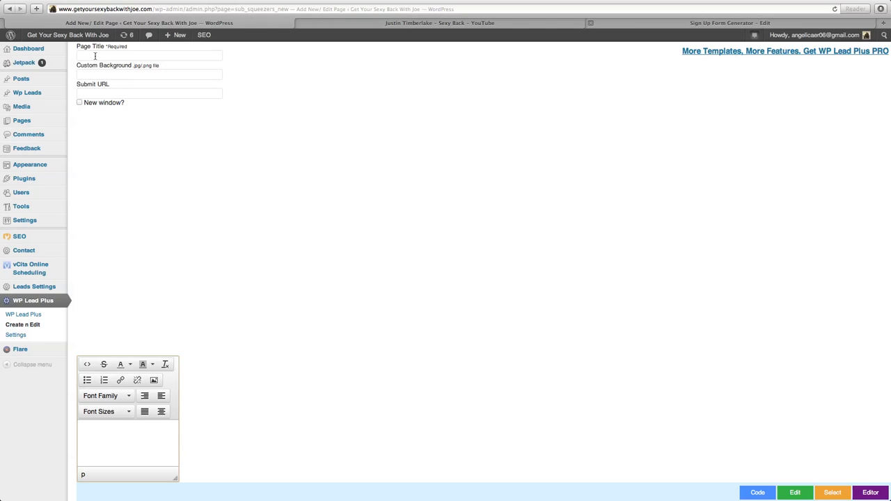
{"action": "left_click", "coordinate": [149, 56]}
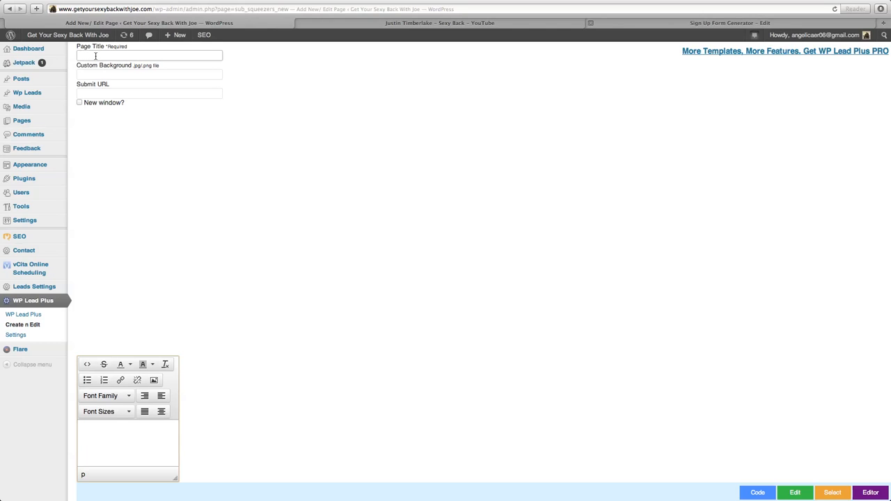
{"action": "type", "text": "Se"}
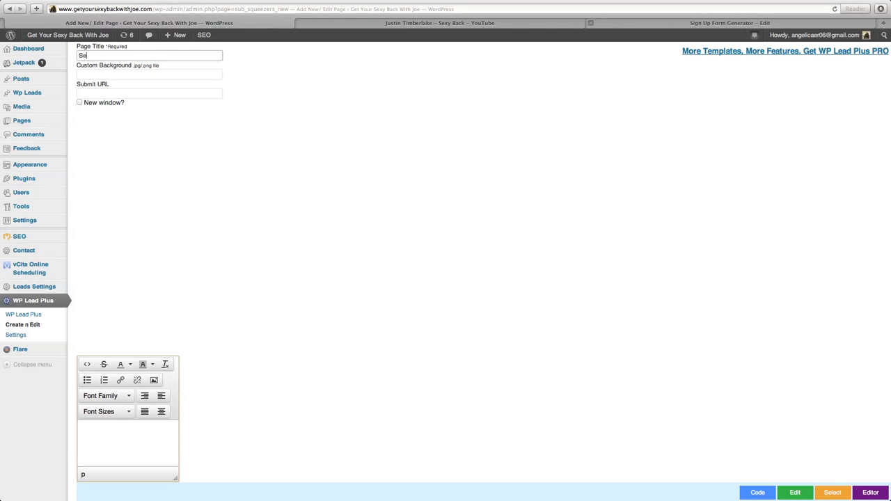
{"action": "type", "text": "Get Your"}
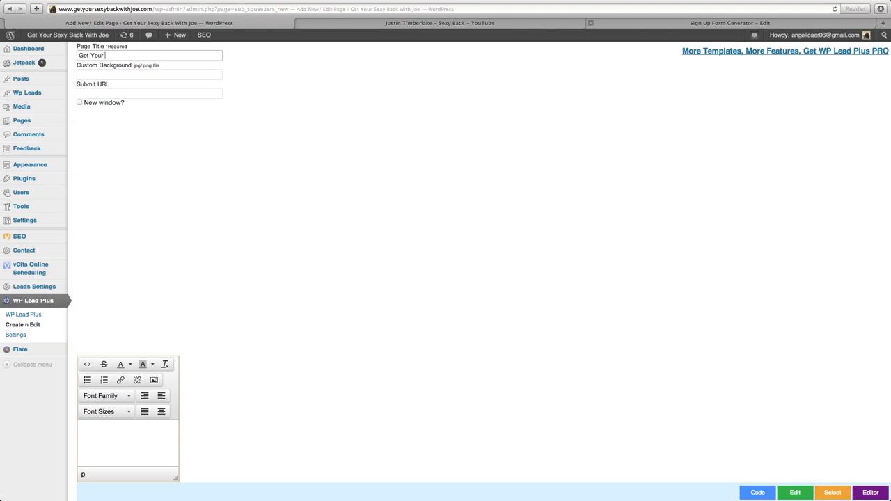
{"action": "type", "text": "Sexy On"}
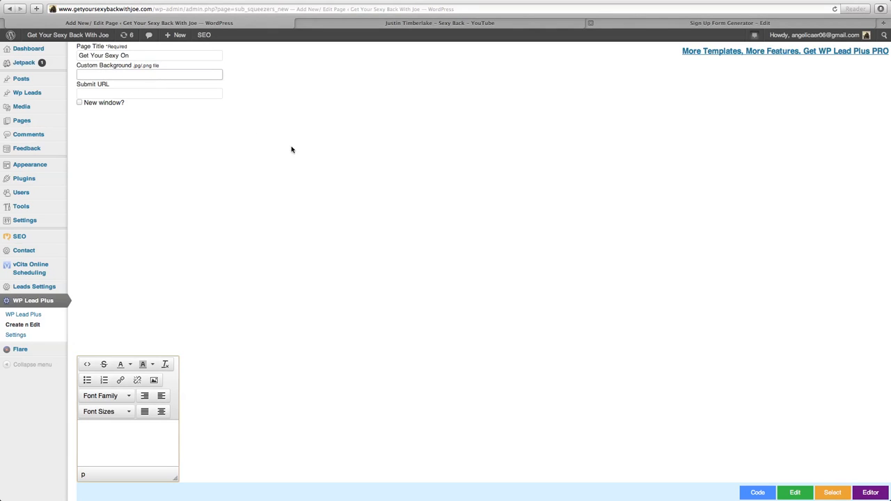
{"action": "mouse_move", "coordinate": [468, 247]}
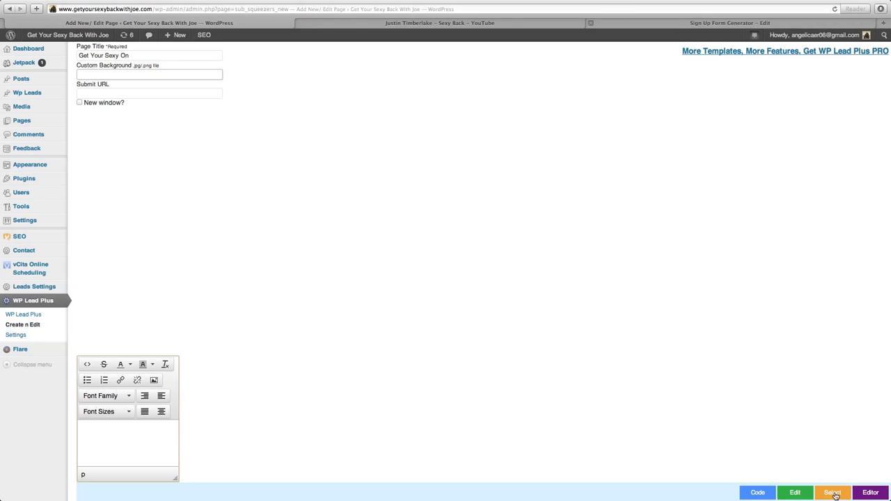
Pick a squeeze page template from the template gallery
{"action": "left_click", "coordinate": [833, 492]}
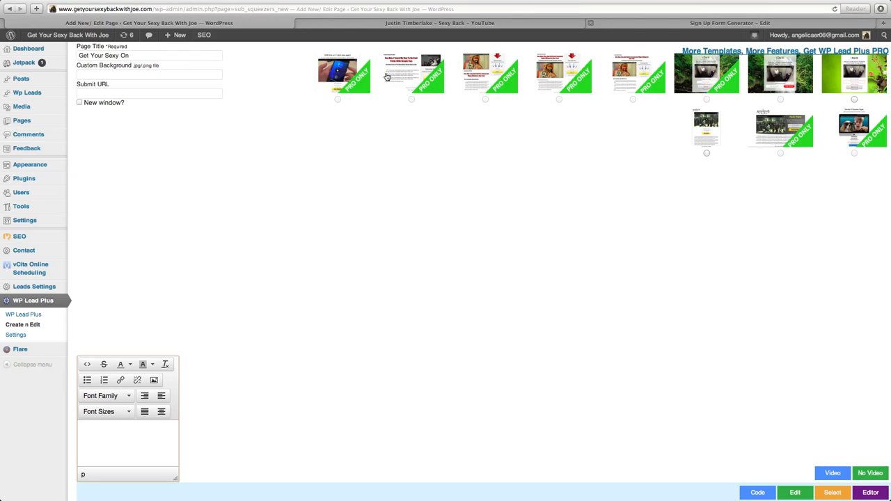
{"action": "mouse_move", "coordinate": [381, 84]}
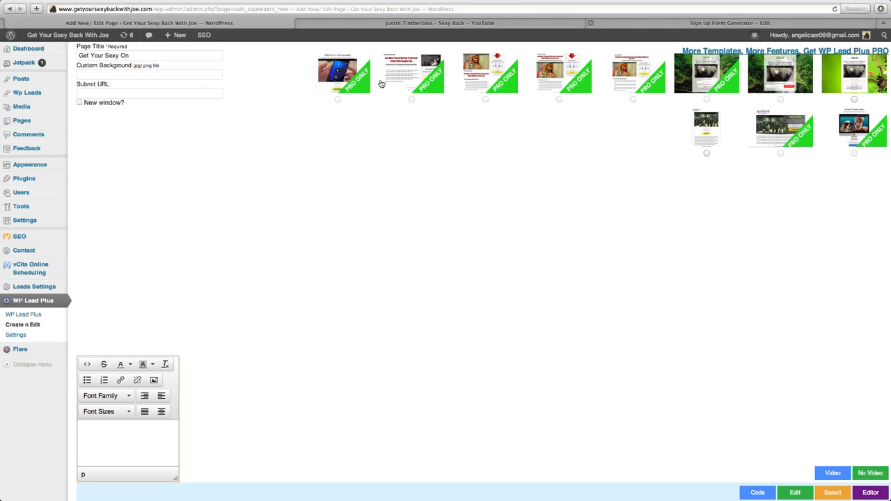
{"action": "mouse_move", "coordinate": [741, 86]}
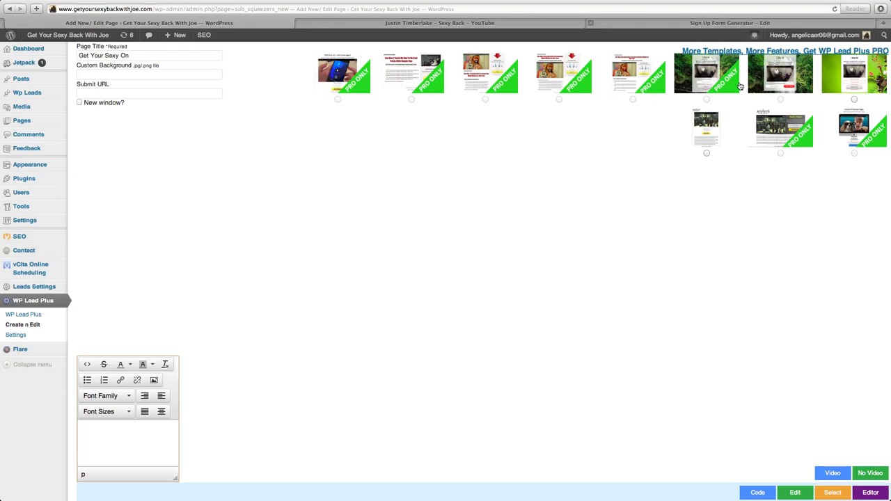
{"action": "mouse_move", "coordinate": [741, 86]}
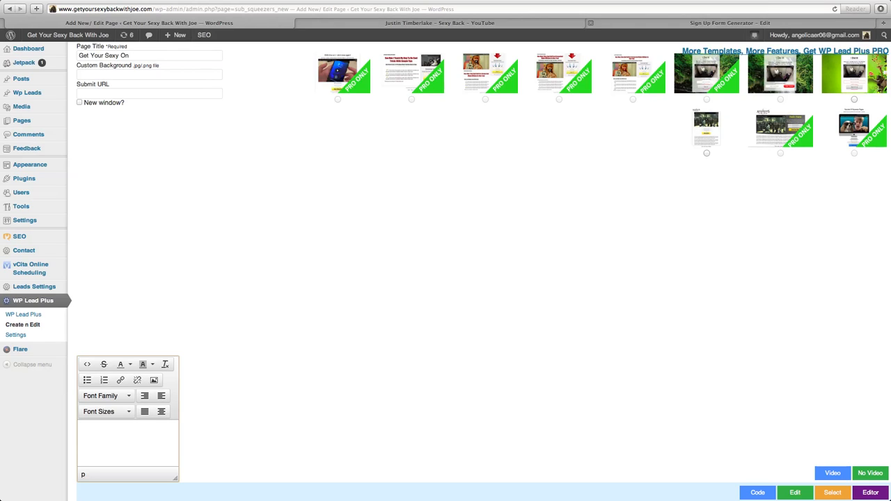
{"action": "mouse_move", "coordinate": [596, 81]}
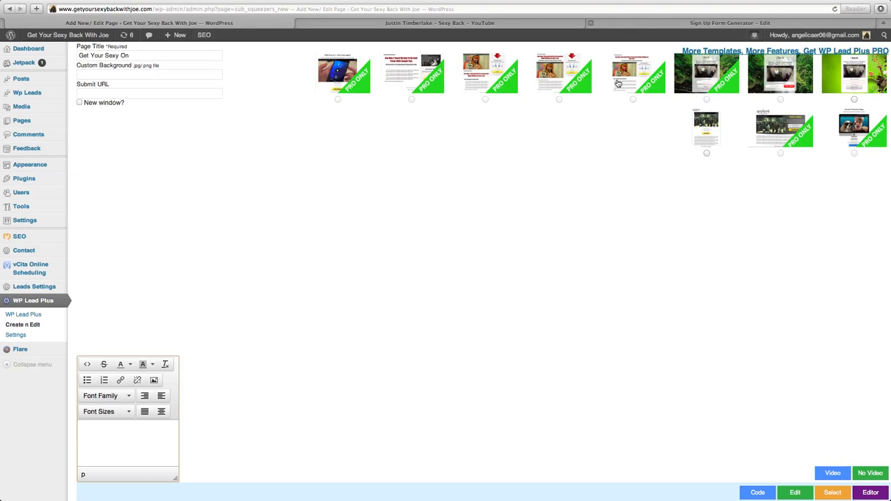
{"action": "mouse_move", "coordinate": [642, 89]}
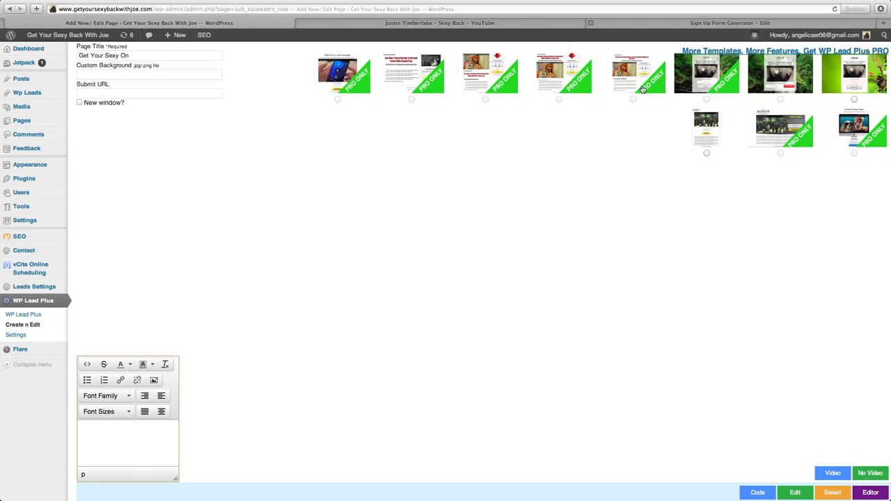
{"action": "mouse_move", "coordinate": [855, 103]}
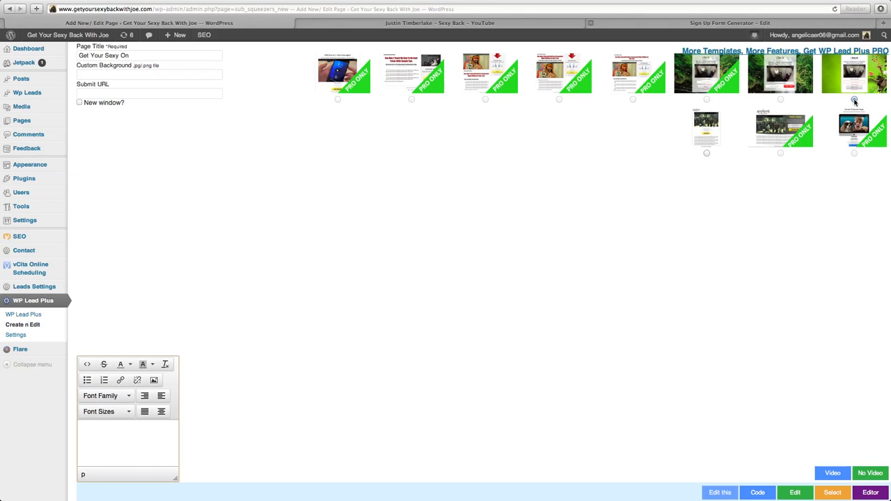
{"action": "left_click", "coordinate": [855, 99]}
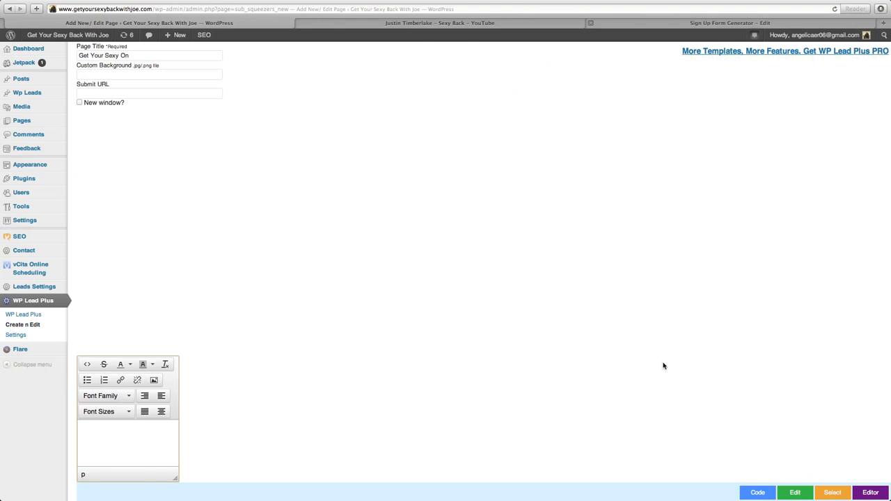
{"action": "mouse_move", "coordinate": [645, 329]}
{"action": "type", "text": "Get Y"}
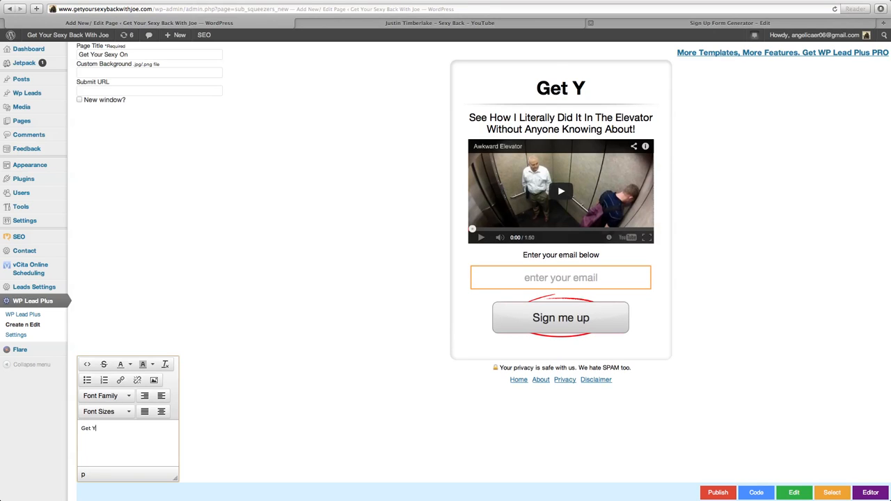
Rewrite the subheading to read 'Lose 2 Inches Off Your Waist'
{"action": "type", "text": "our Sexy On Today!"}
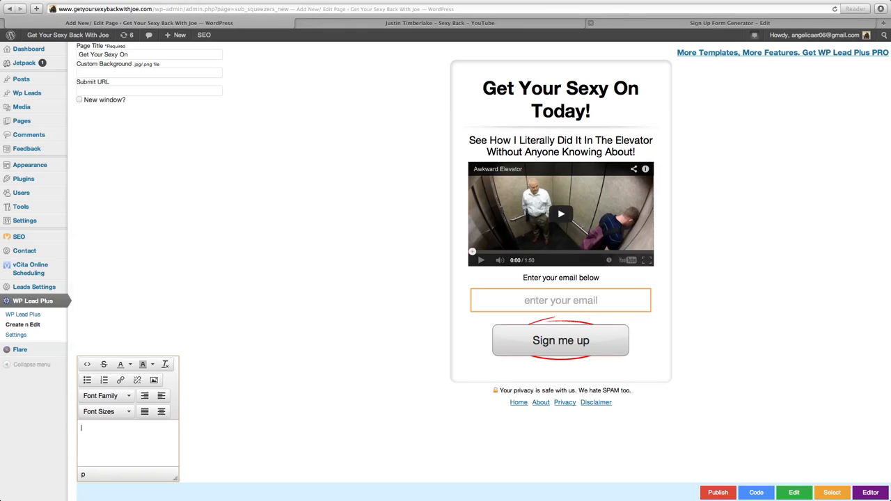
{"action": "type", "text": "Lose"}
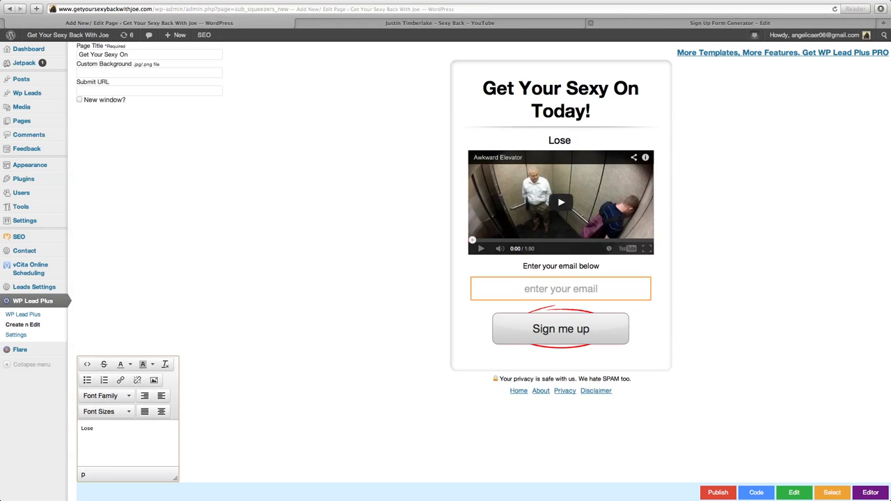
{"action": "type", "text": "2 Incehs Off"}
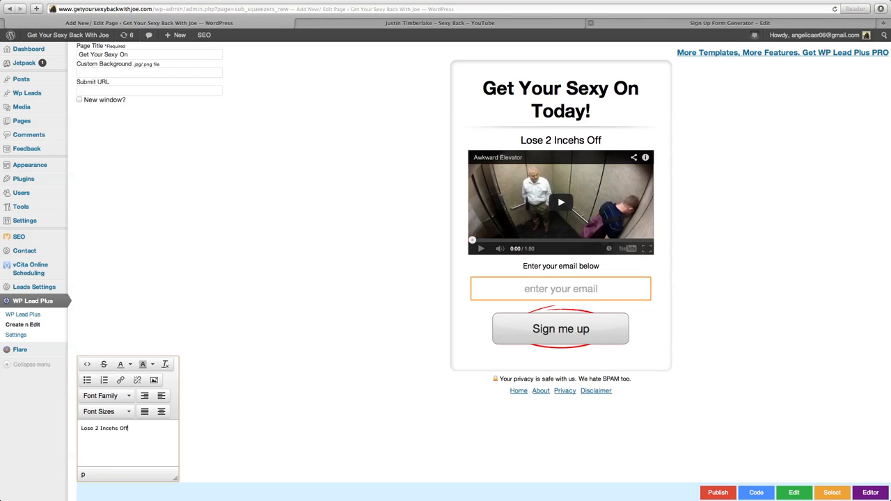
{"action": "key", "text": "Backspace"}
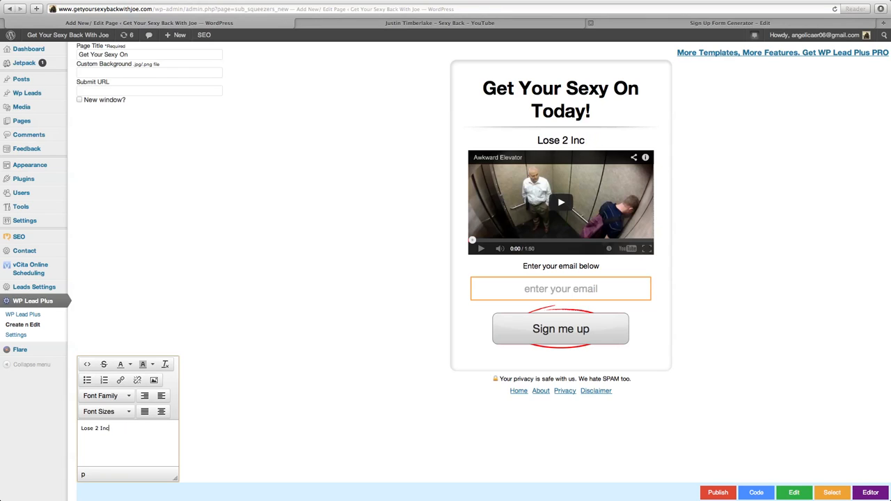
{"action": "key", "text": "Backspace"}
{"action": "type", "text": "hes Off Y"}
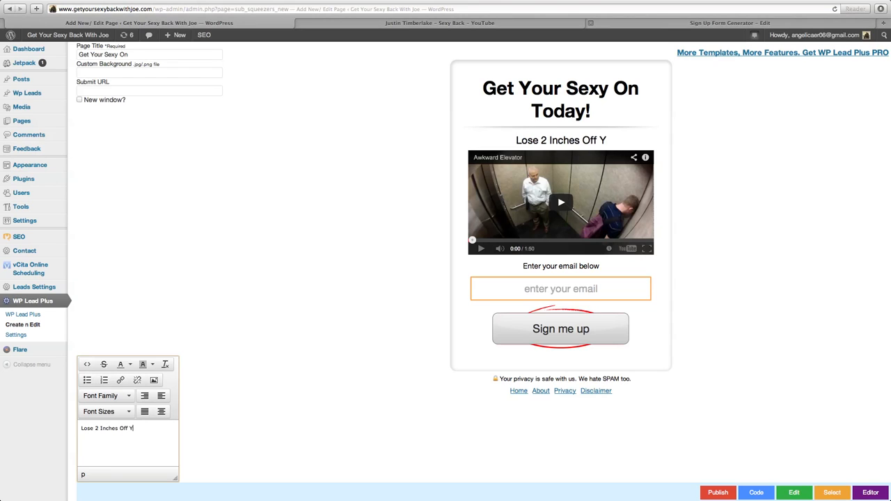
{"action": "type", "text": "our Waist"}
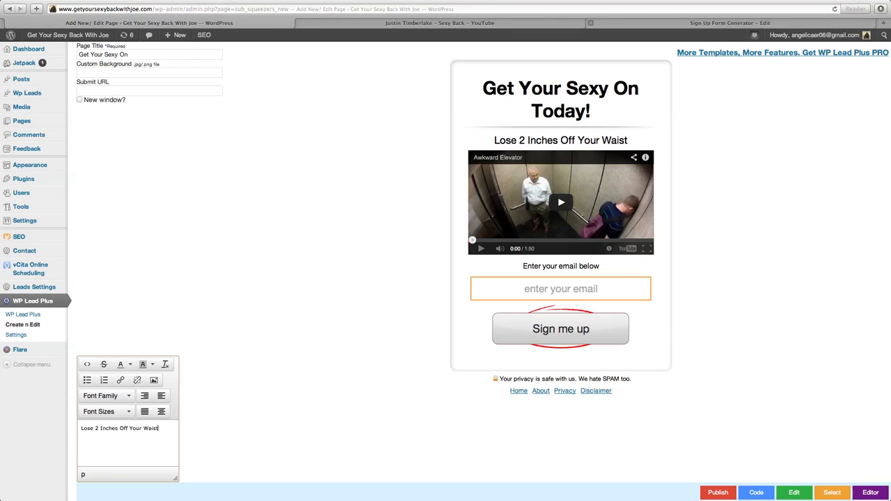
{"action": "mouse_move", "coordinate": [658, 291]}
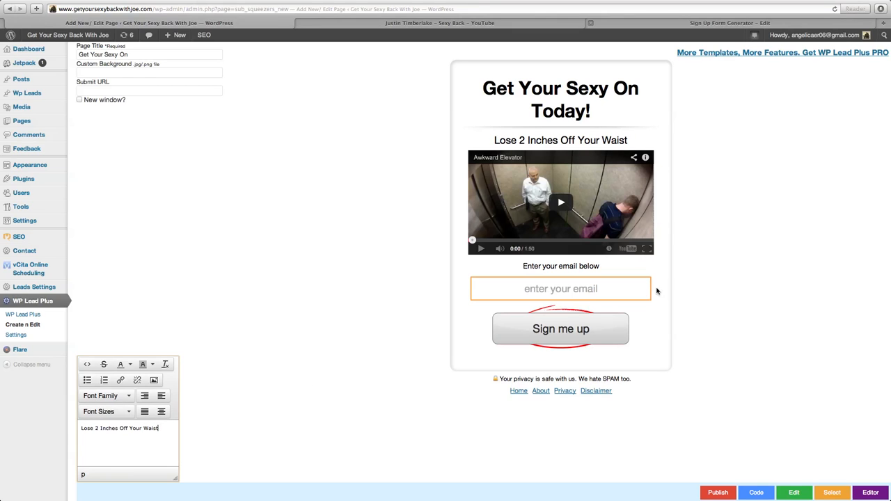
{"action": "mouse_move", "coordinate": [618, 215]}
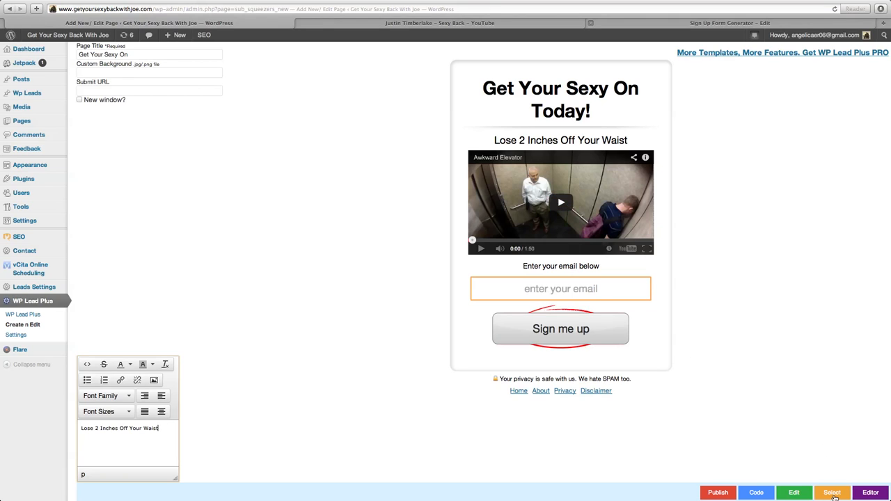
Choose the page's video element and go to the YouTube Sexy Back video
{"action": "left_click", "coordinate": [833, 492]}
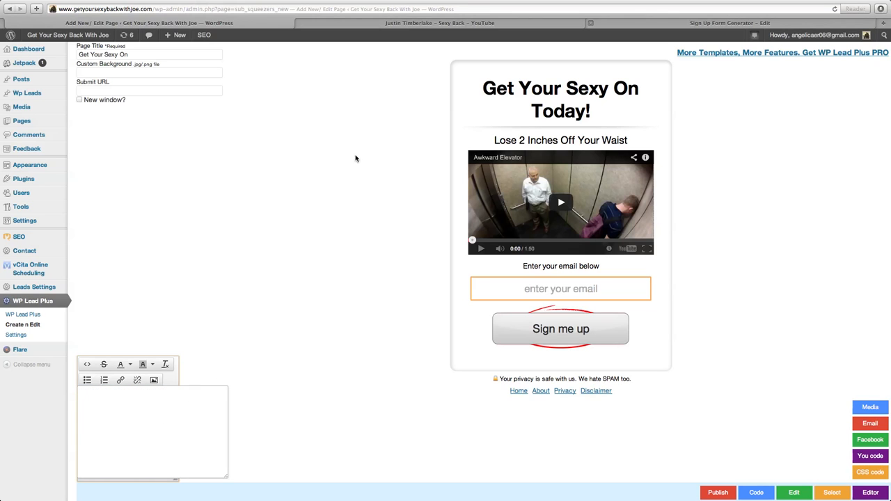
{"action": "left_click", "coordinate": [440, 22]}
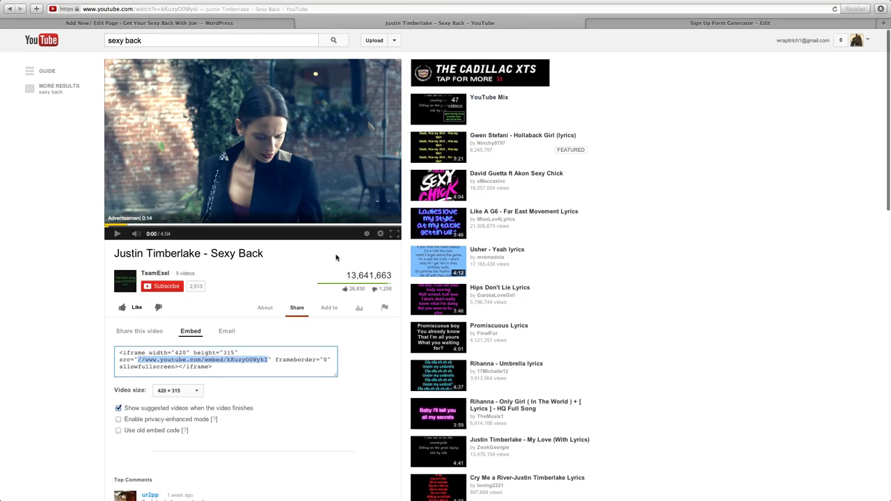
Copy the Sexy Back video's address from YouTube's embed code
{"action": "left_click", "coordinate": [140, 331]}
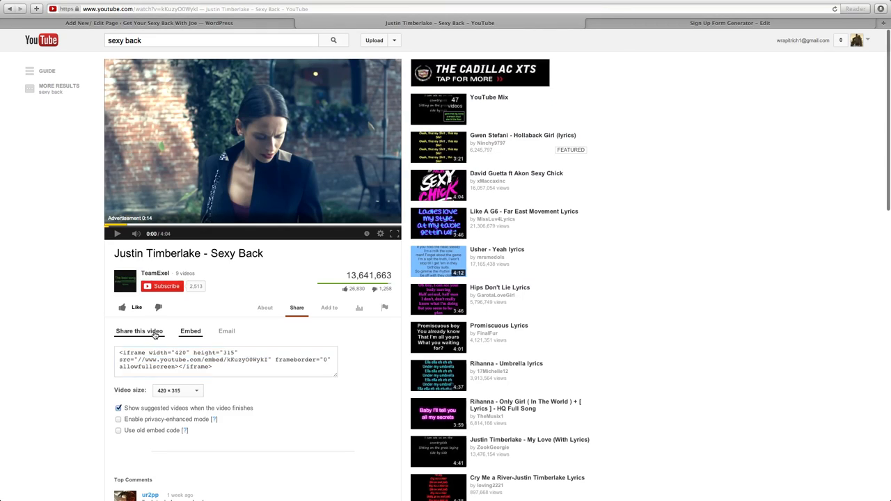
{"action": "left_click", "coordinate": [139, 331]}
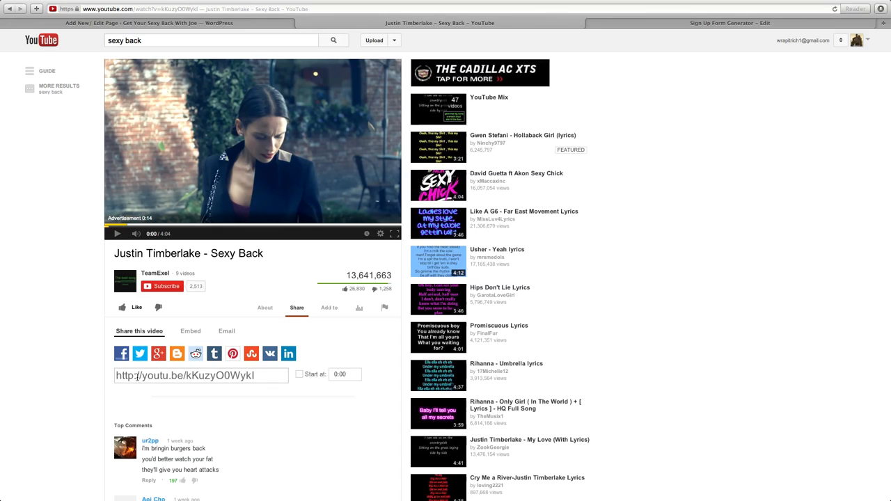
{"action": "left_click", "coordinate": [189, 332]}
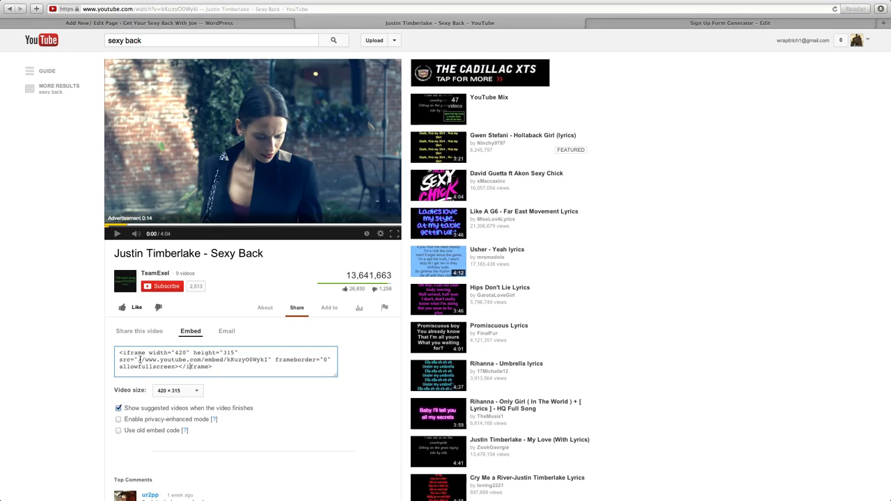
{"action": "left_click_drag", "start_coordinate": [139, 359], "coordinate": [245, 360]}
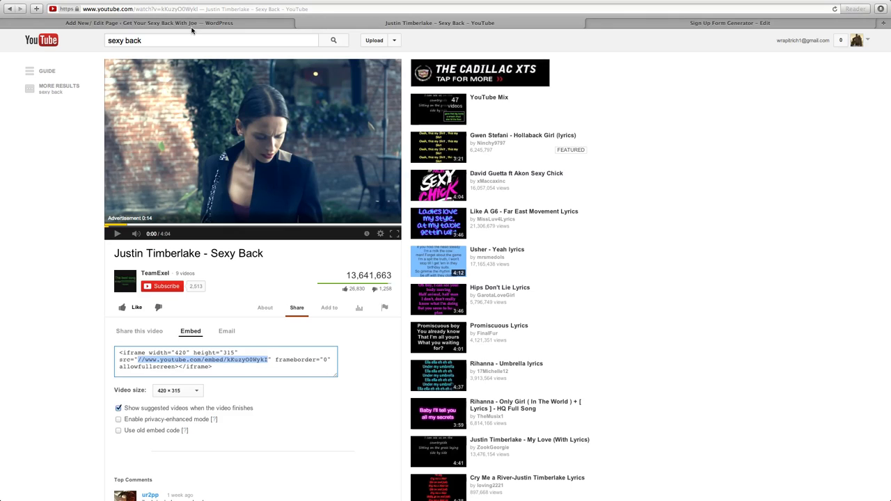
Paste the video address into the squeeze page's video setting, then go to AWeber
{"action": "left_click", "coordinate": [78, 5]}
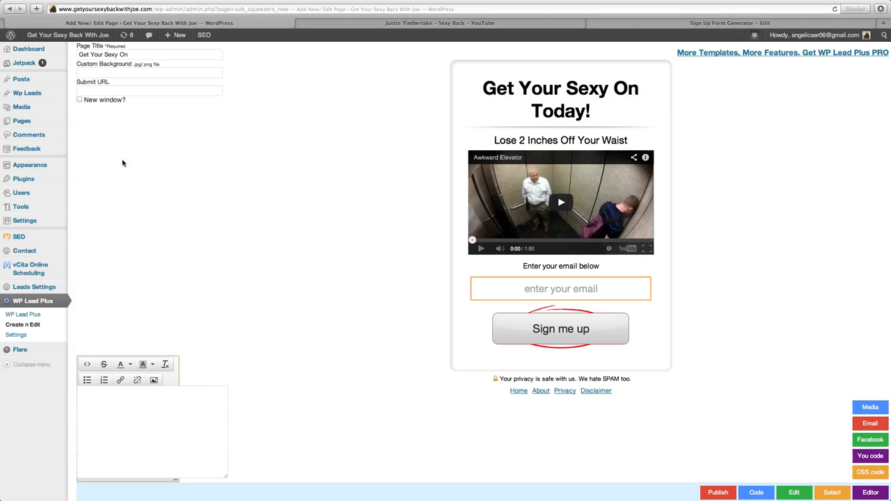
{"action": "left_click", "coordinate": [78, 5]}
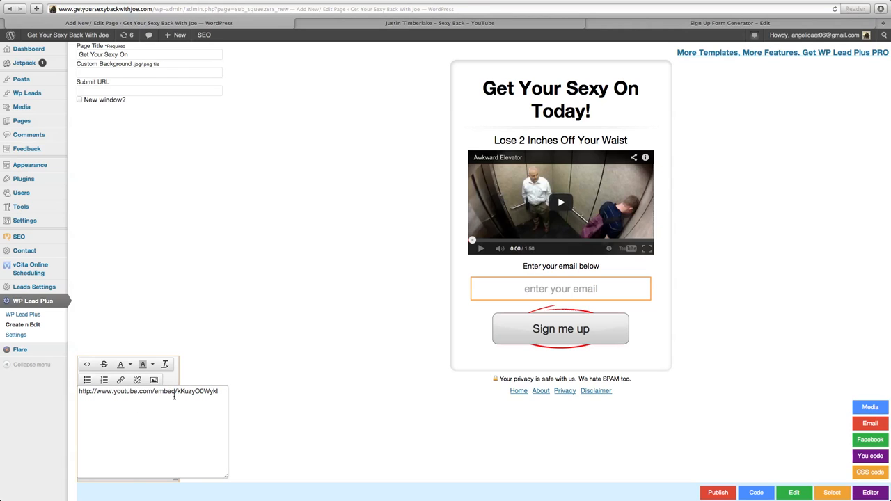
{"action": "mouse_move", "coordinate": [206, 348]}
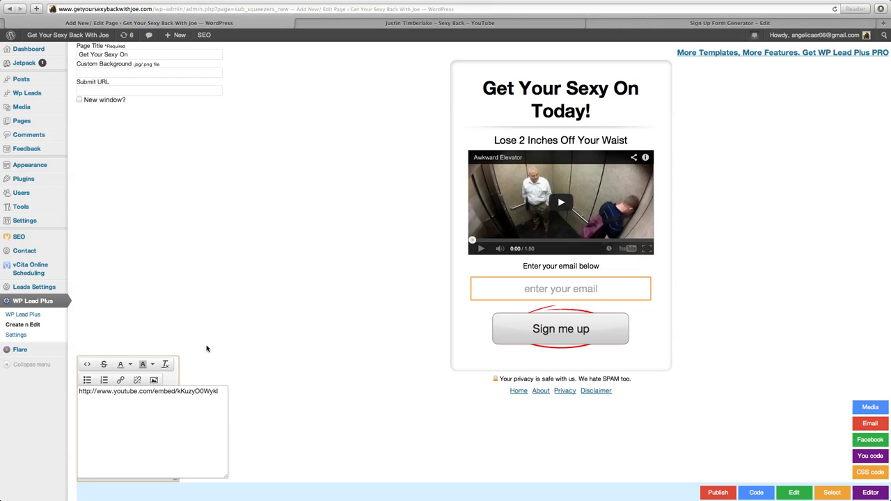
{"action": "mouse_move", "coordinate": [479, 270]}
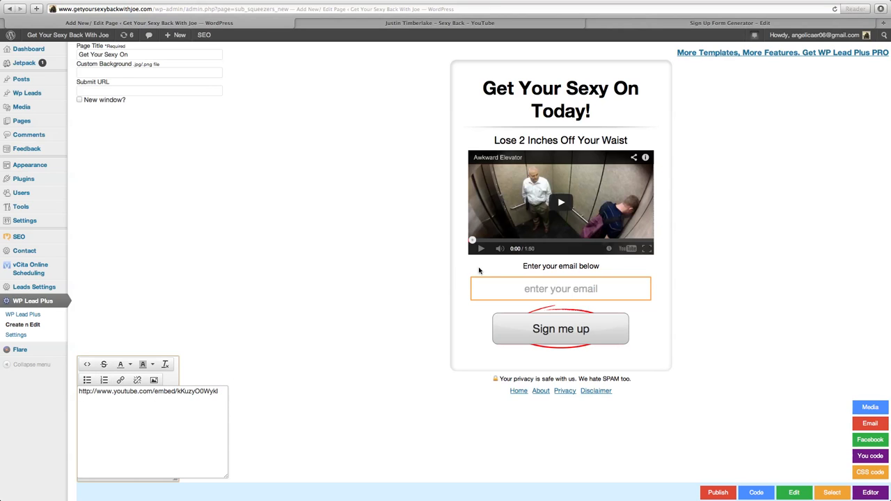
{"action": "mouse_move", "coordinate": [223, 211]}
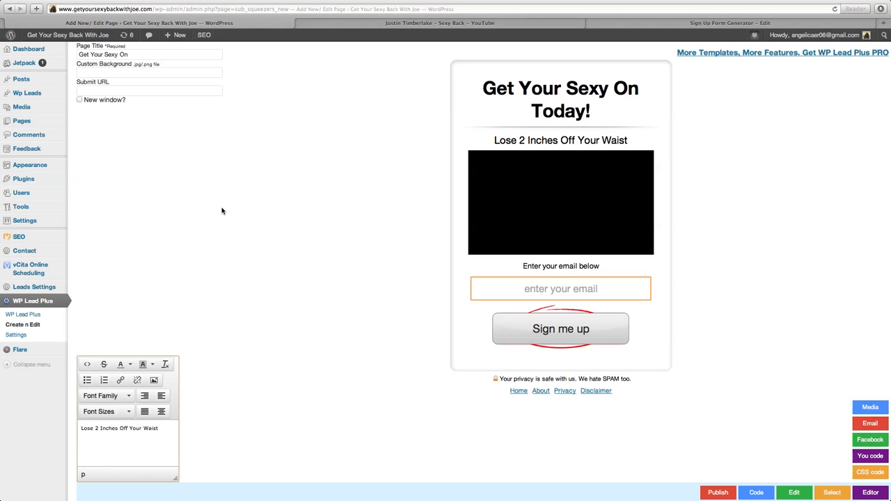
{"action": "left_click", "coordinate": [560, 204]}
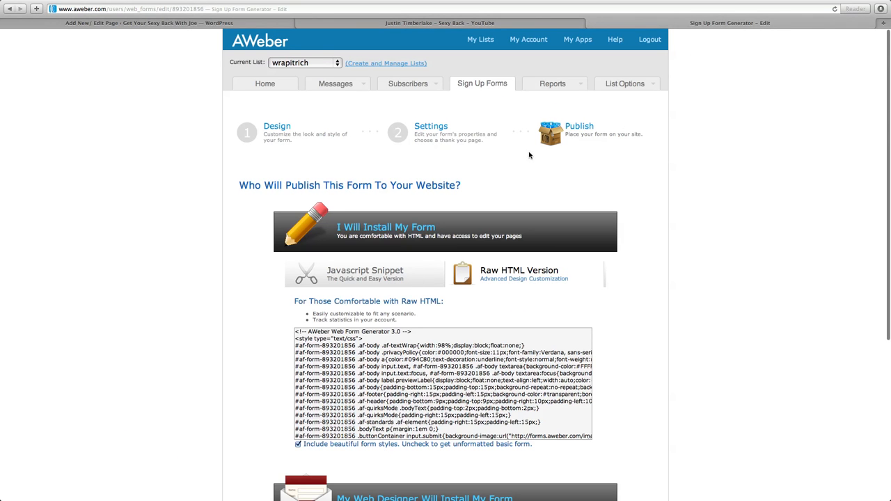
{"action": "mouse_move", "coordinate": [355, 78]}
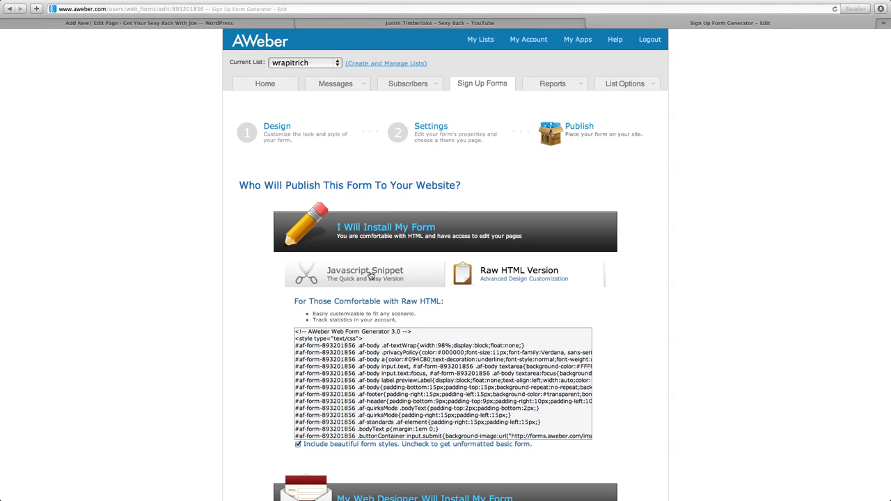
Show the AWeber sign-up form's raw HTML version and select all its code
{"action": "left_click", "coordinate": [364, 273]}
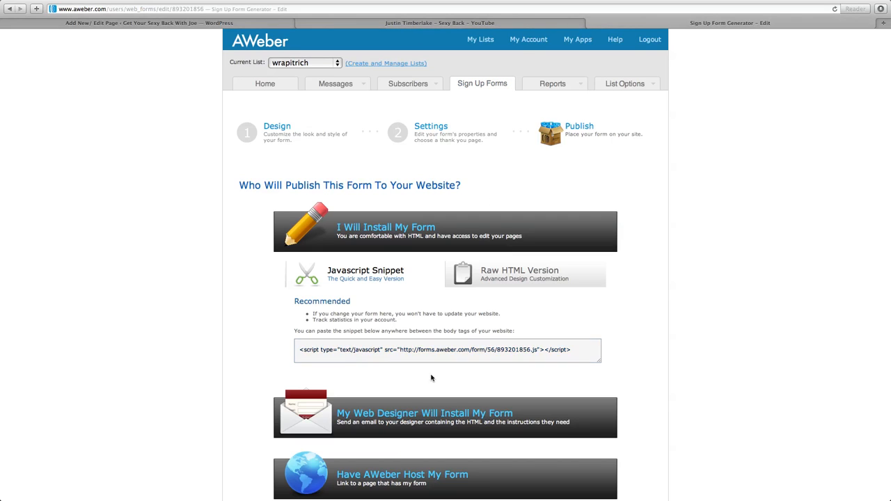
{"action": "left_click", "coordinate": [519, 275]}
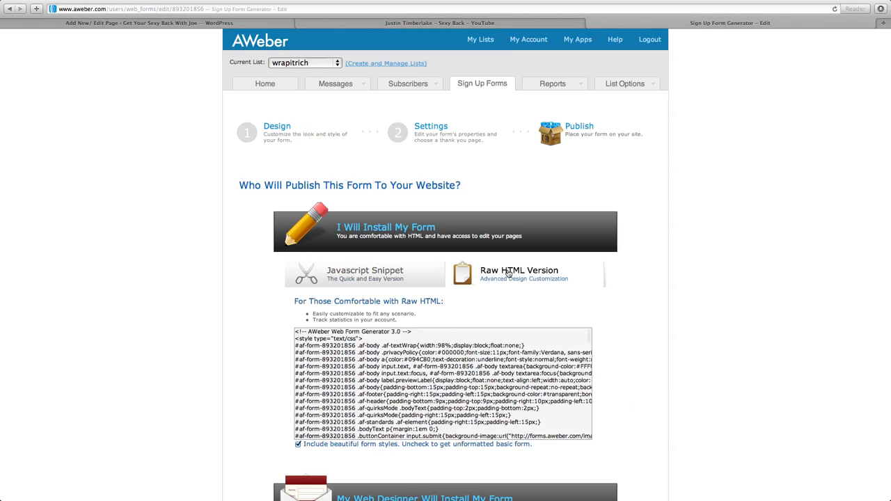
{"action": "left_click", "coordinate": [443, 383]}
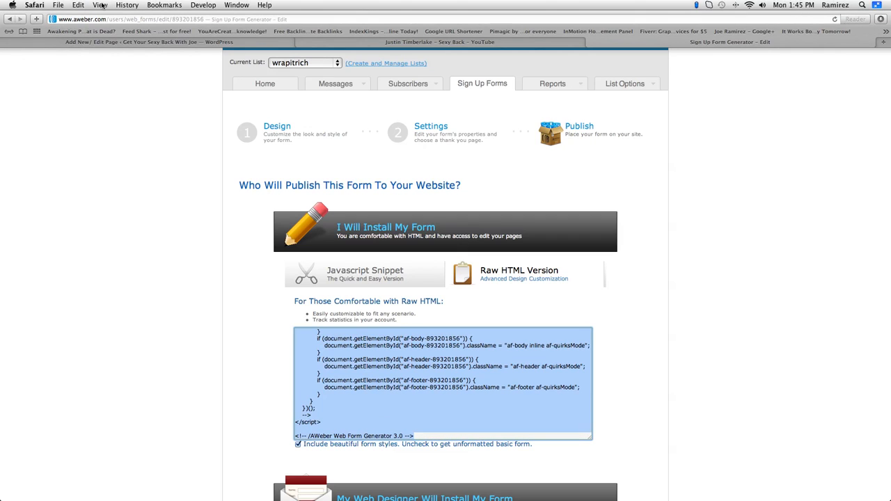
{"action": "mouse_move", "coordinate": [99, 50]}
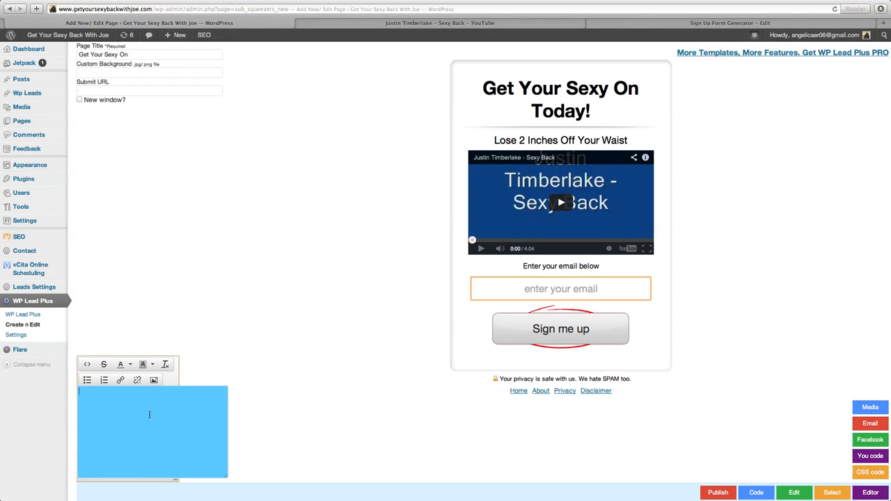
Paste the AWeber raw HTML form code into the squeeze page's email code box
{"action": "left_click", "coordinate": [78, 5]}
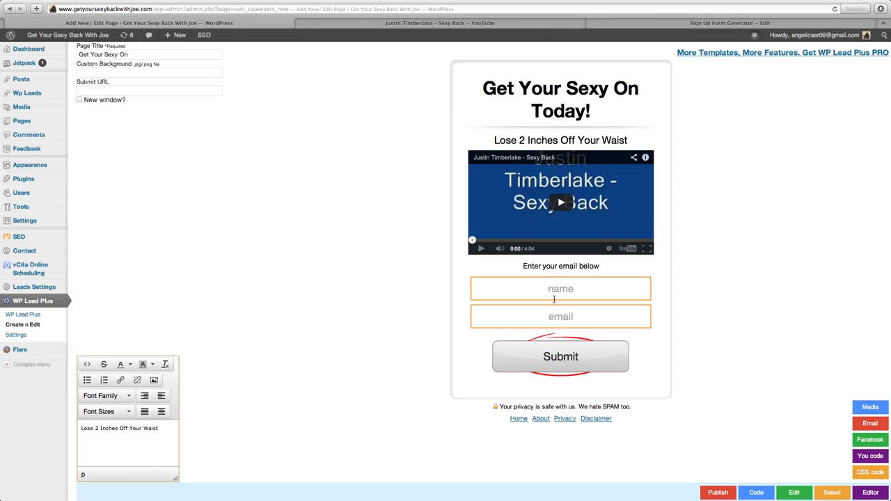
{"action": "mouse_move", "coordinate": [629, 356]}
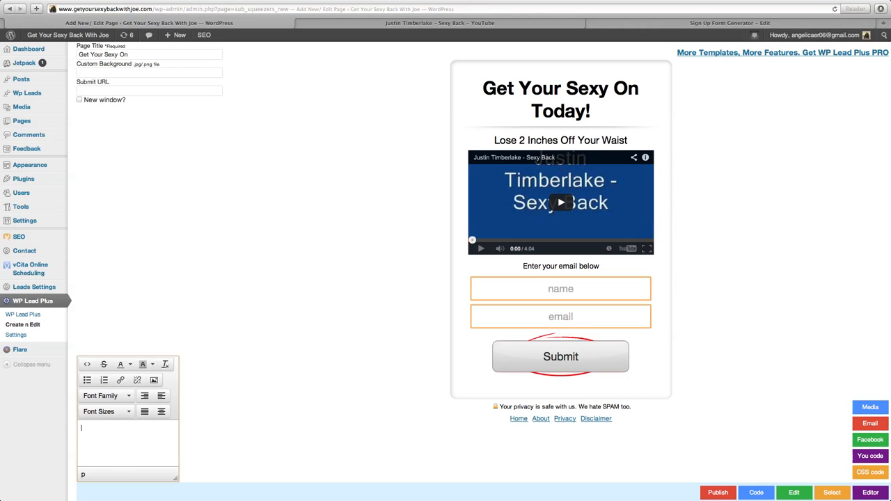
Change the form button text to 'Get Your Sexy Back'
{"action": "type", "text": "Bring"}
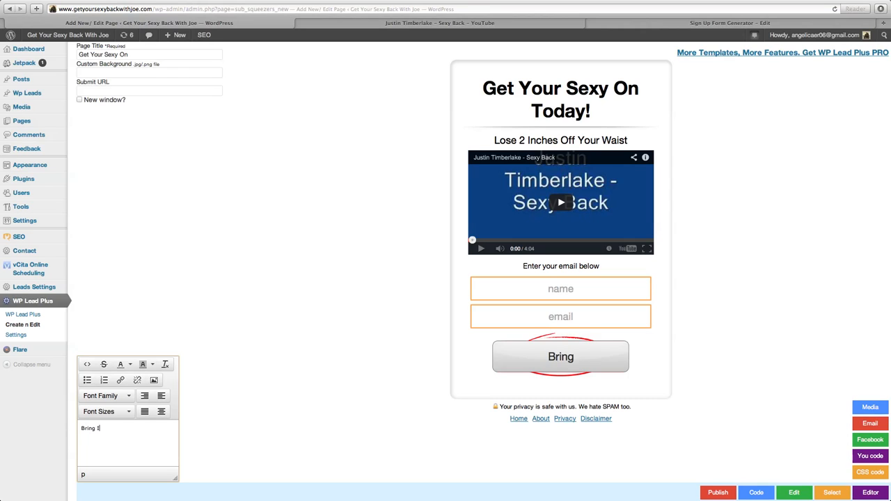
{"action": "type", "text": "It"}
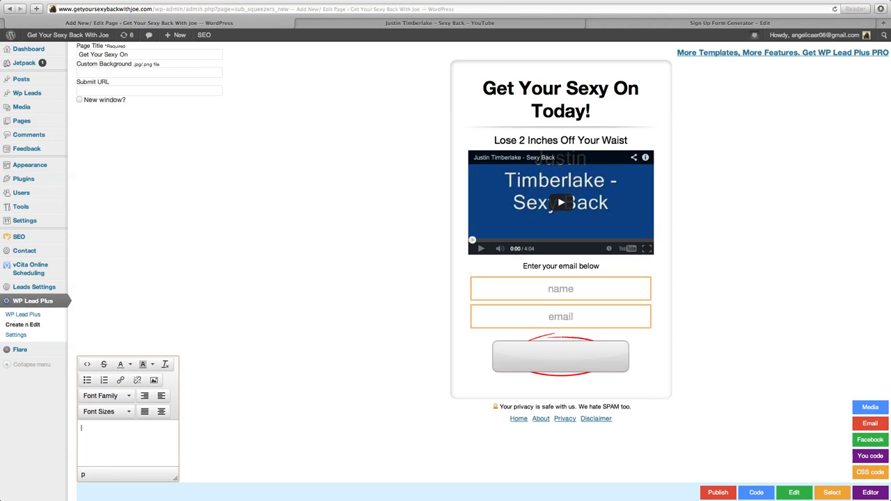
{"action": "type", "text": "Get Ypo"}
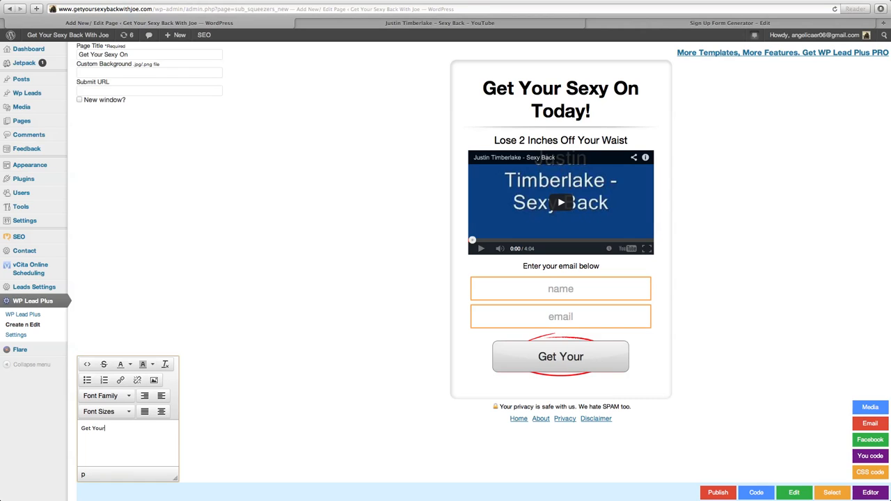
{"action": "type", "text": "Sexy Ba"}
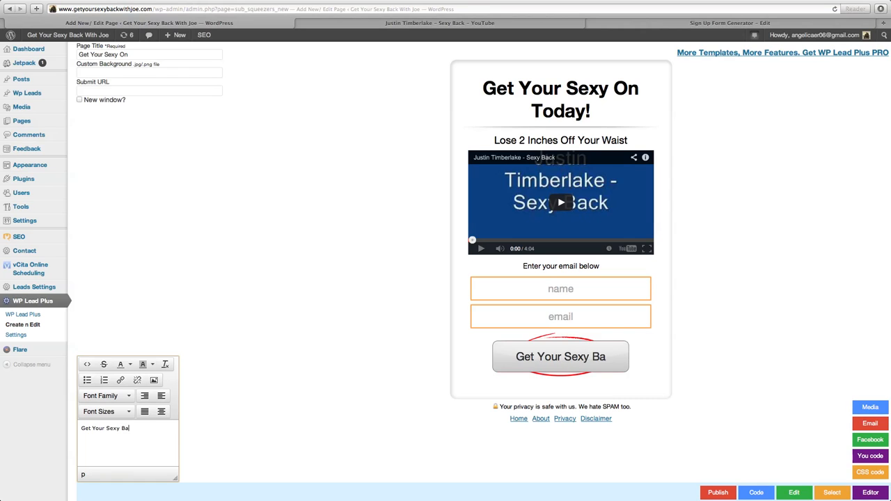
{"action": "type", "text": "ck"}
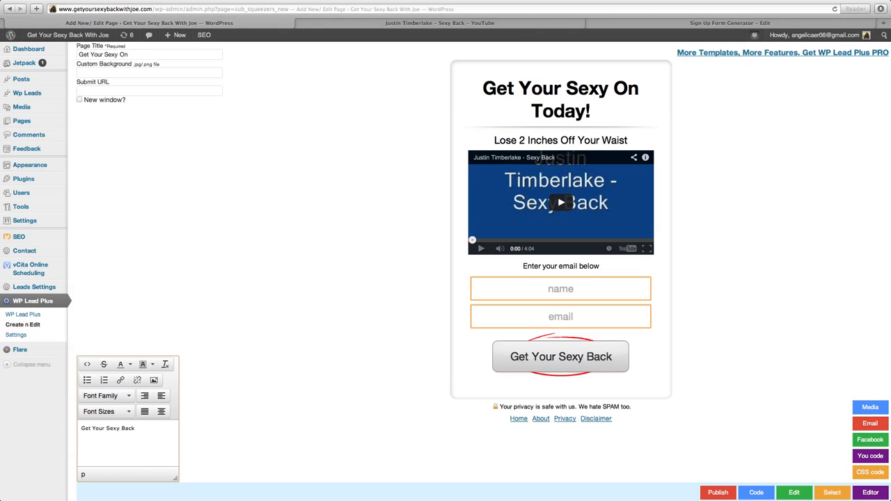
{"action": "mouse_move", "coordinate": [836, 400]}
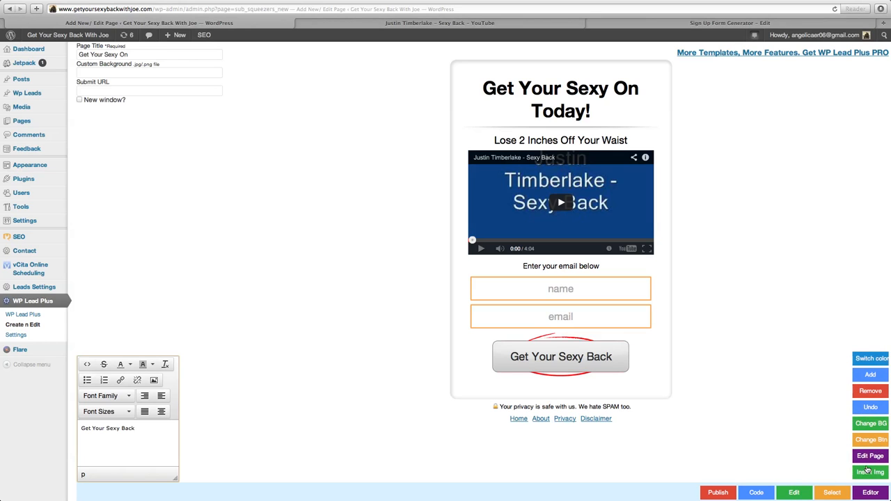
{"action": "mouse_move", "coordinate": [871, 423]}
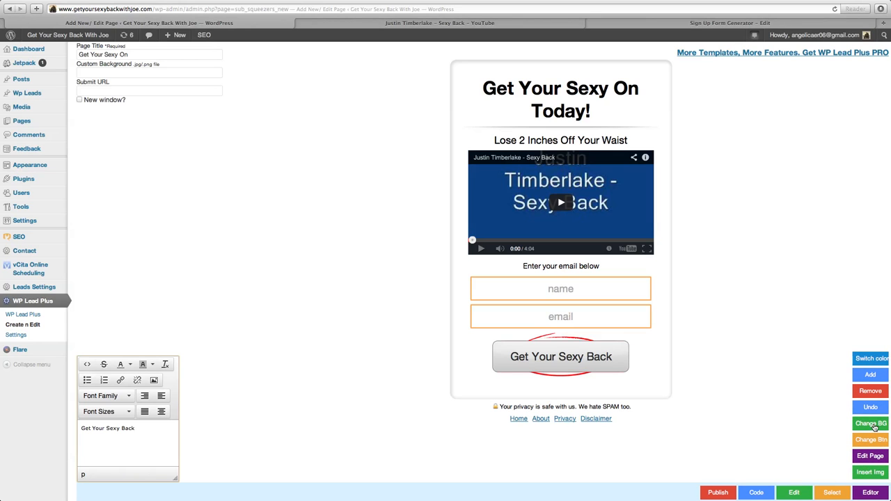
Apply the raindrop background image to the squeeze page
{"action": "left_click", "coordinate": [870, 423]}
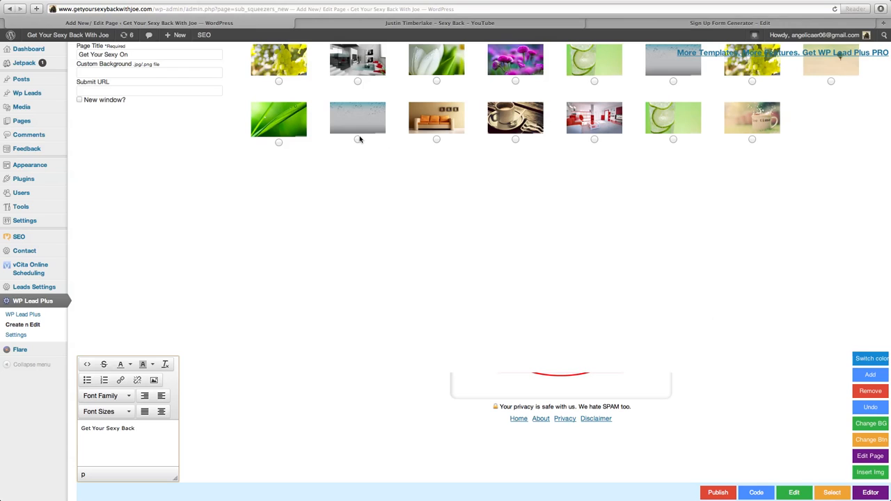
{"action": "left_click", "coordinate": [357, 140]}
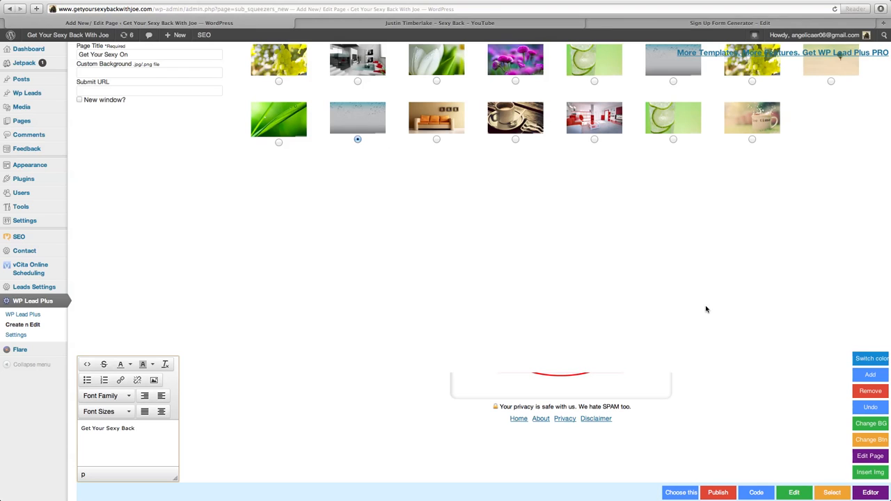
{"action": "mouse_move", "coordinate": [730, 167]}
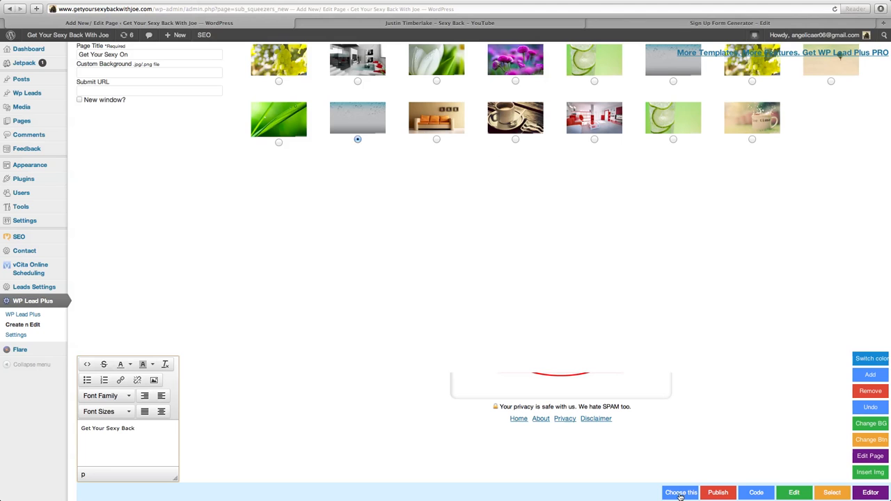
{"action": "left_click", "coordinate": [680, 493]}
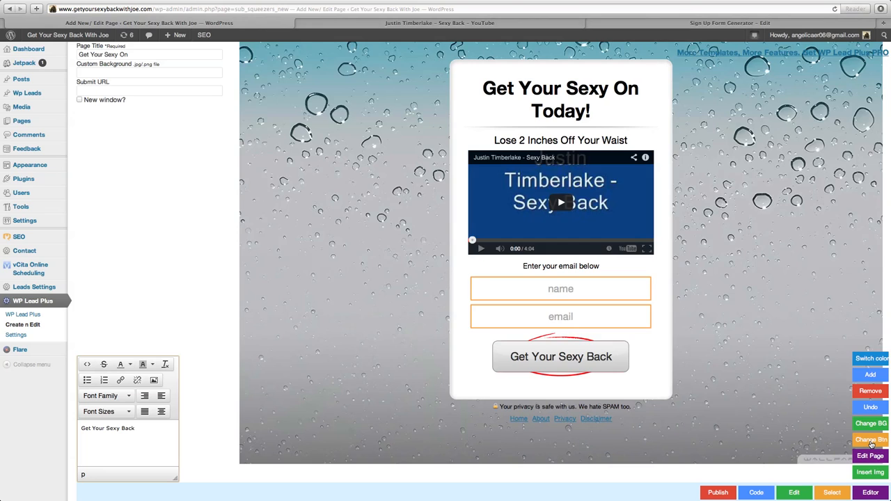
{"action": "left_click", "coordinate": [871, 440]}
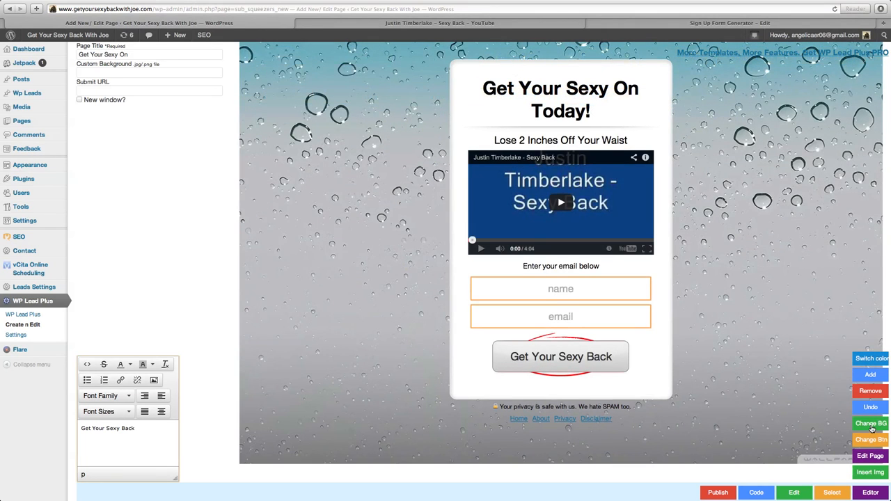
{"action": "left_click", "coordinate": [870, 423]}
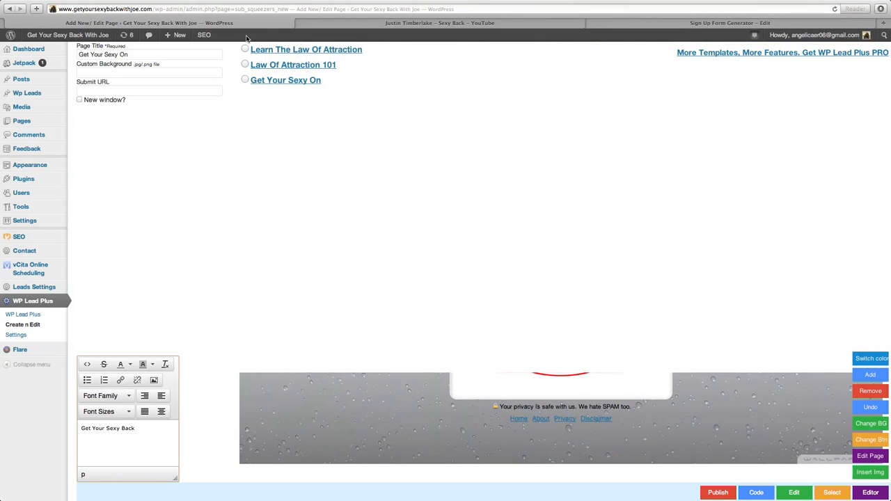
{"action": "mouse_move", "coordinate": [700, 323]}
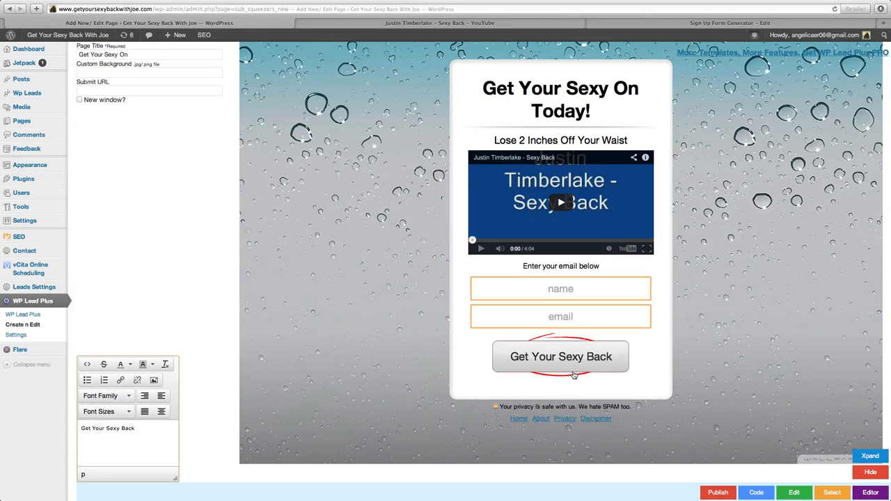
Publish the squeeze page to the Get Your Sexy On page and confirm the Done notice
{"action": "left_click", "coordinate": [560, 289]}
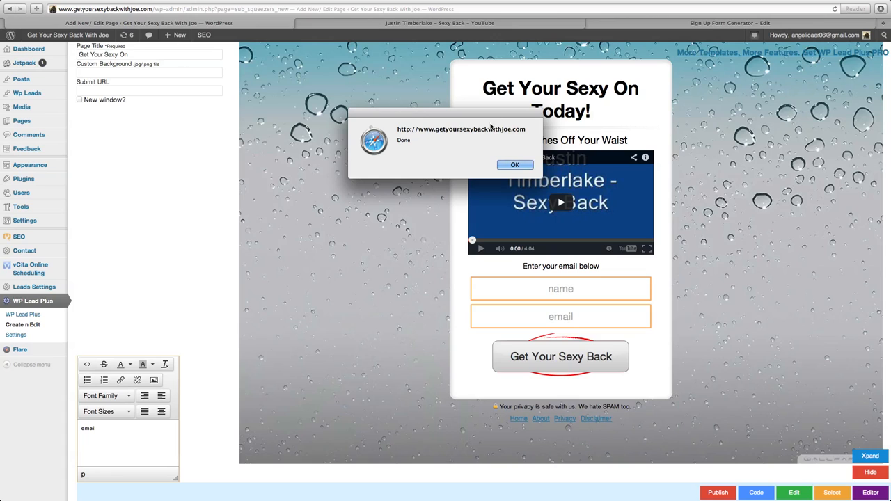
{"action": "left_click", "coordinate": [515, 164]}
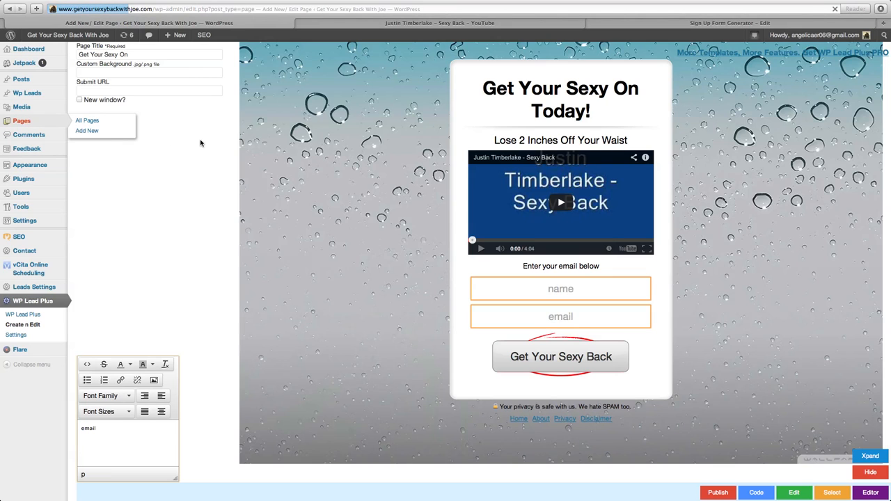
Show WordPress's All Pages list including Get Your Sexy On
{"action": "left_click", "coordinate": [86, 120]}
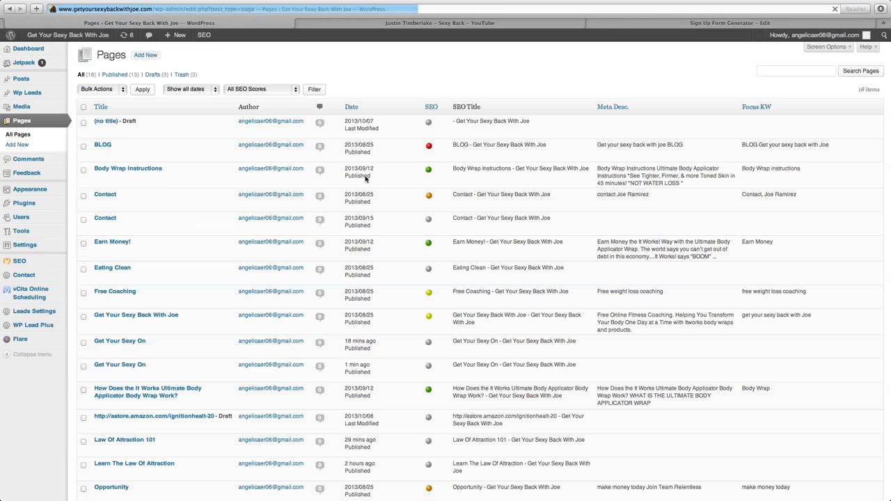
{"action": "mouse_move", "coordinate": [111, 268]}
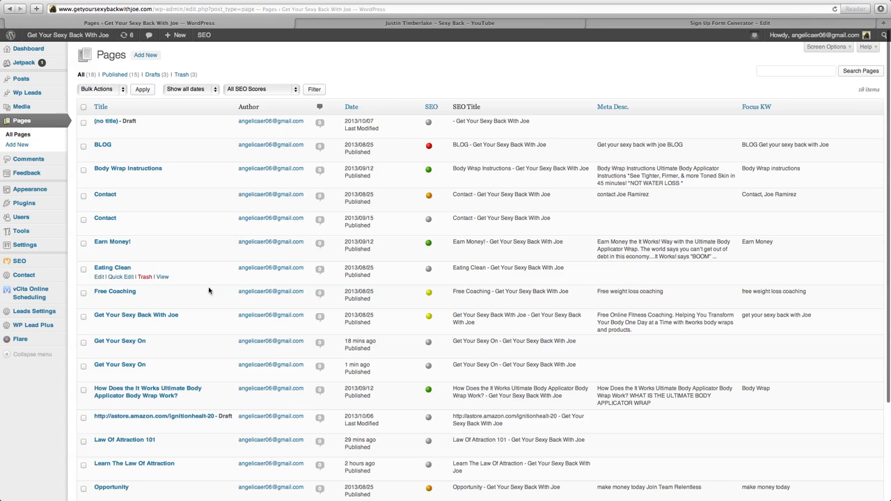
{"action": "mouse_move", "coordinate": [279, 359]}
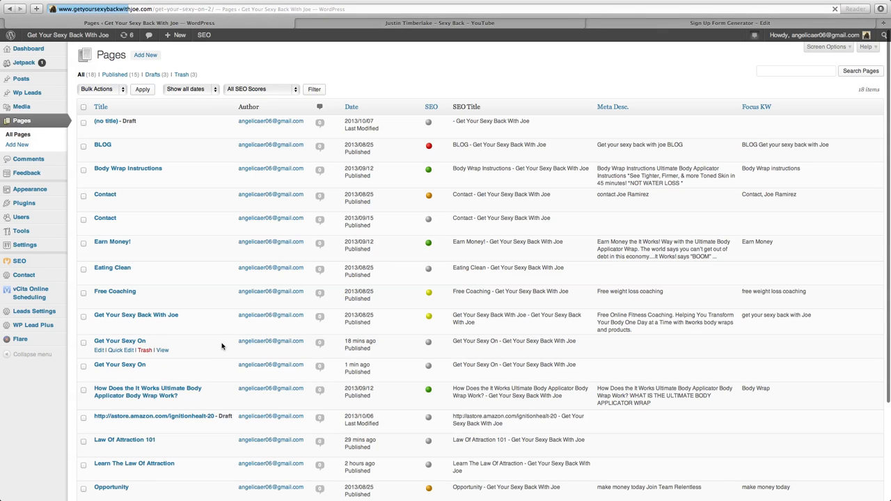
{"action": "mouse_move", "coordinate": [225, 342]}
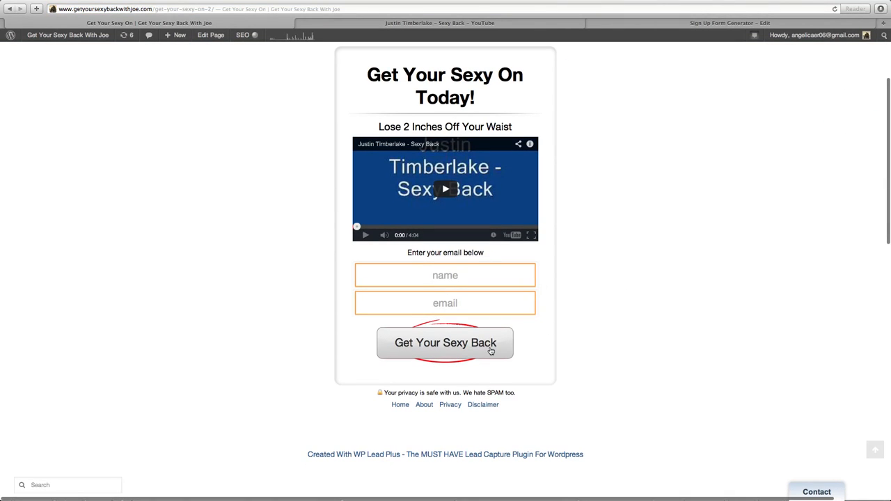
Submit a test name and email through the live squeeze page so AWeber shows Confirm Your Subscription
{"action": "left_click", "coordinate": [445, 342]}
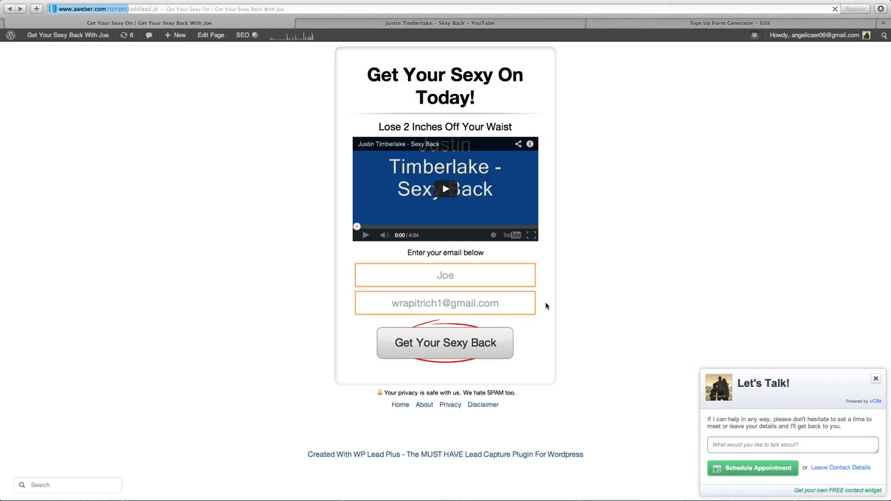
{"action": "left_click", "coordinate": [446, 343]}
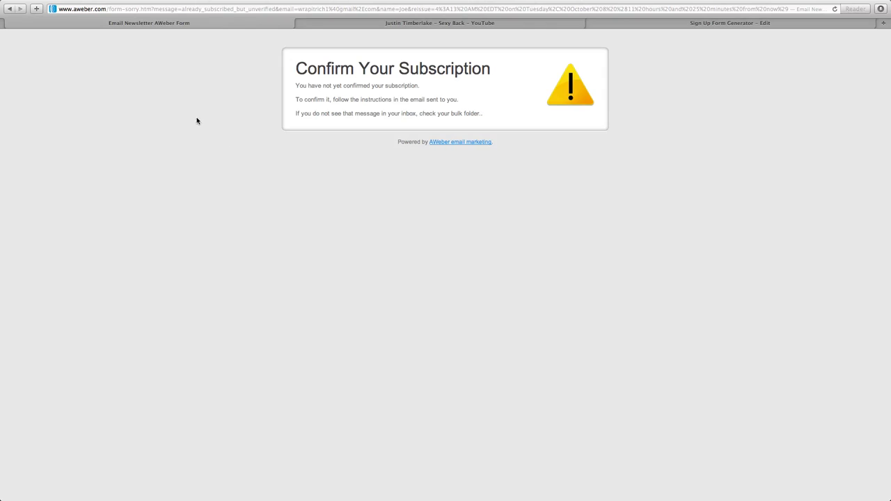
{"action": "mouse_move", "coordinate": [426, 35]}
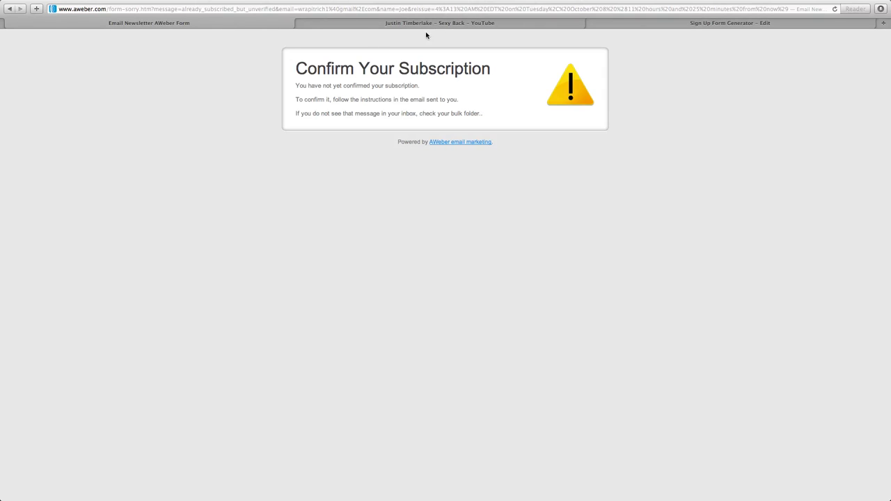